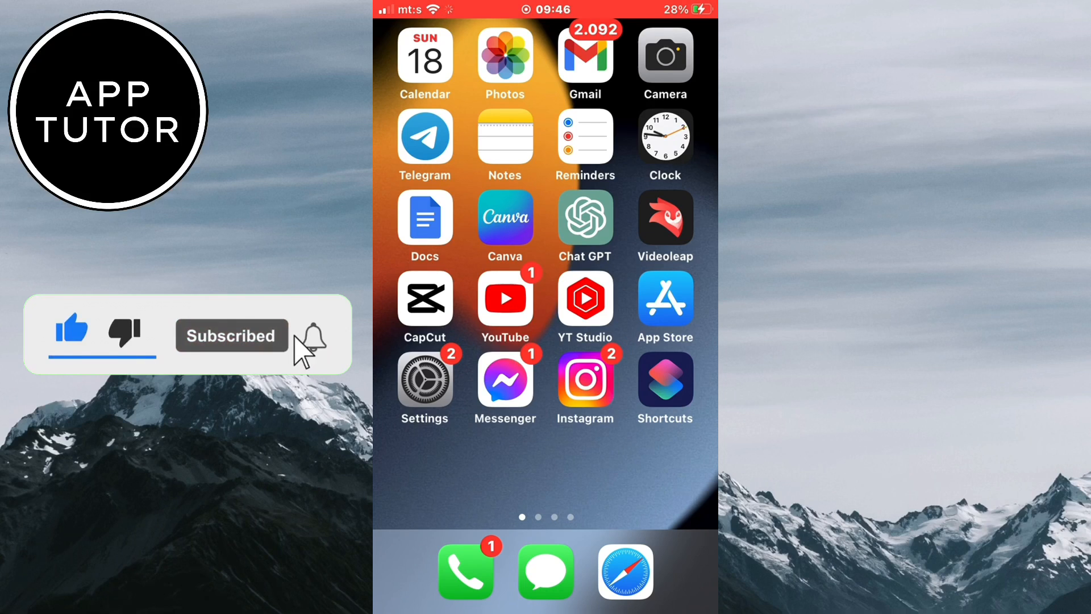
# - Launch the App Store from the Home Screen
pyautogui.click(312, 336)
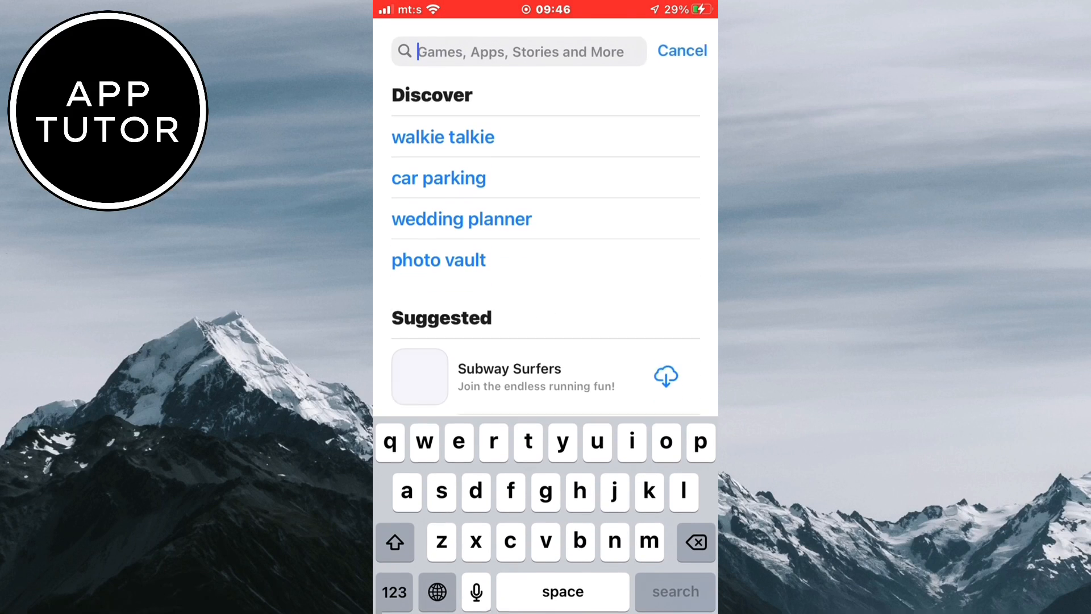
# - Search the App Store for 'insta' and open the Instagram app
pyautogui.write('insta')
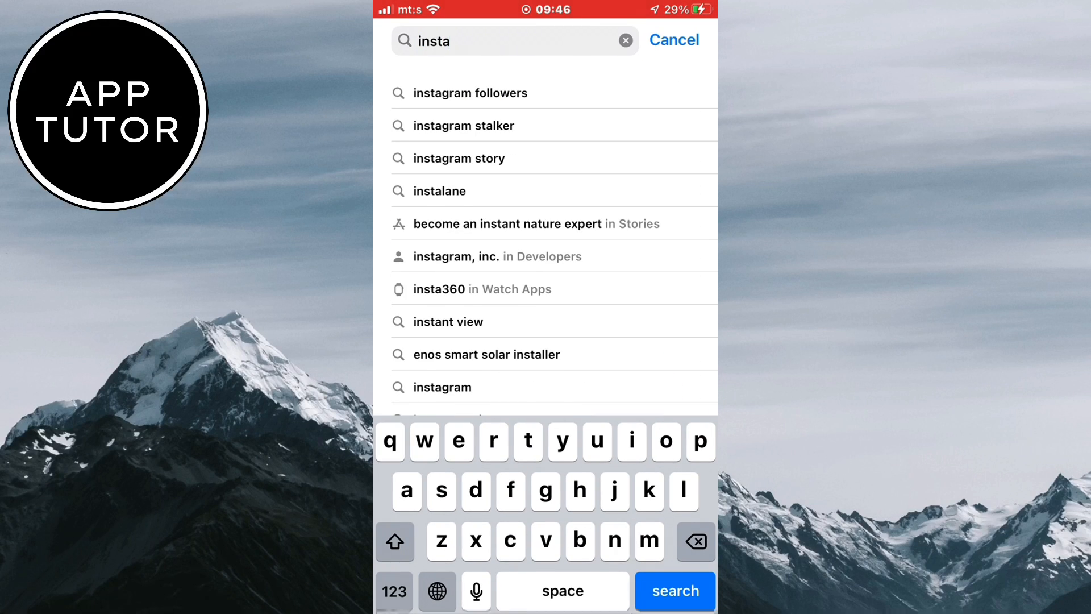
pyautogui.click(441, 388)
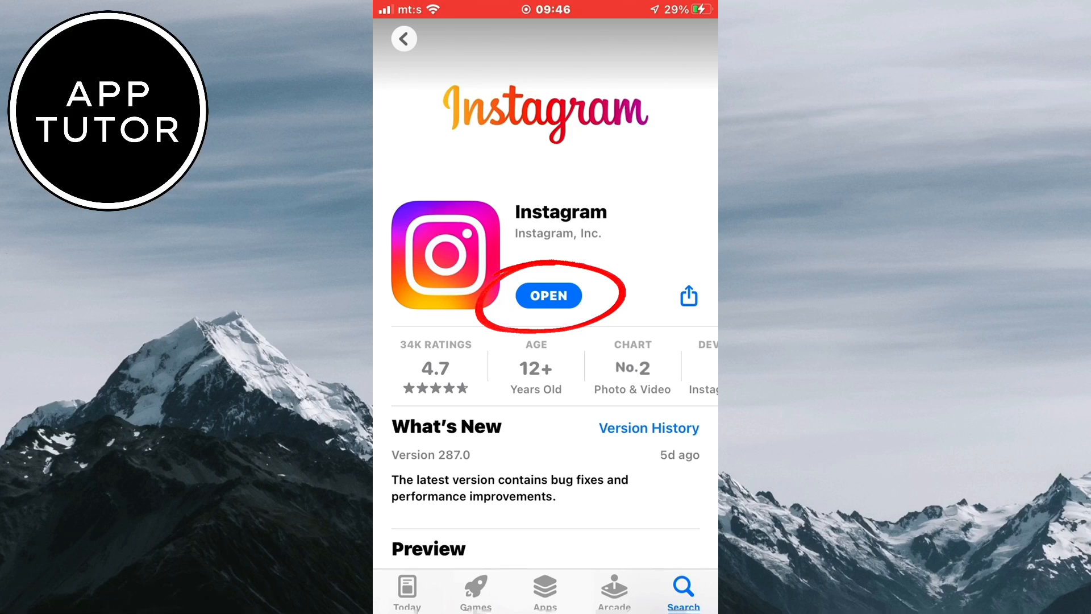
pyautogui.click(548, 295)
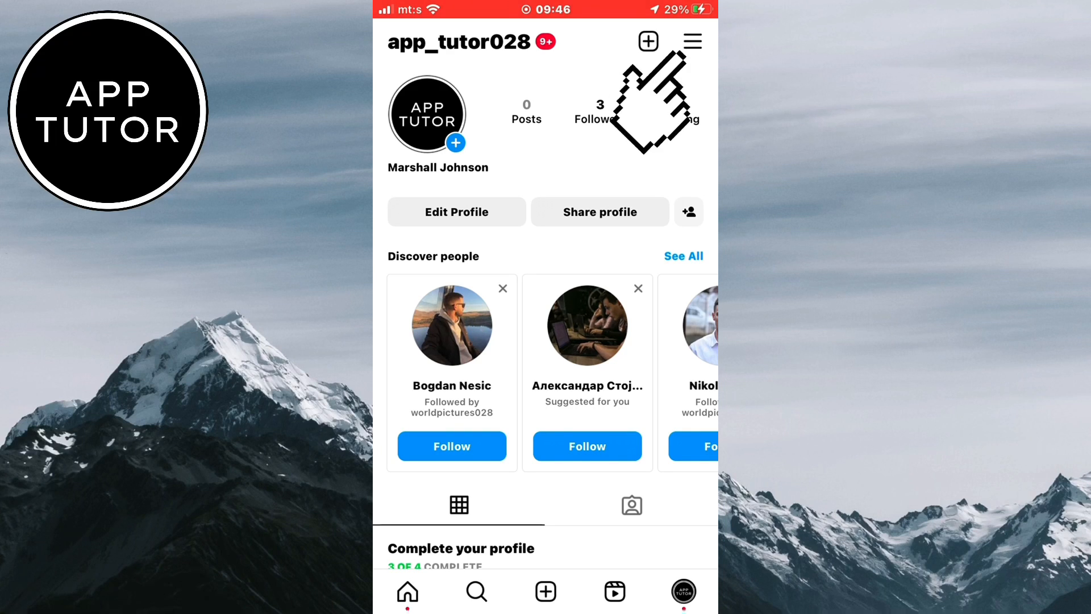
# - Go from the profile menu through Settings and privacy into Accounts Centre
pyautogui.click(692, 41)
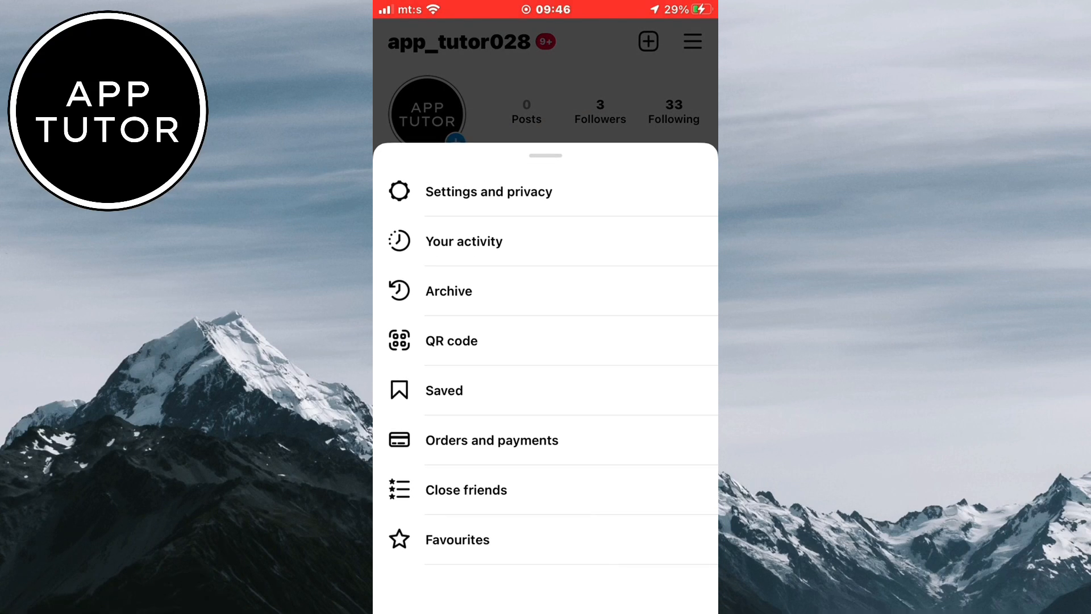
pyautogui.click(489, 191)
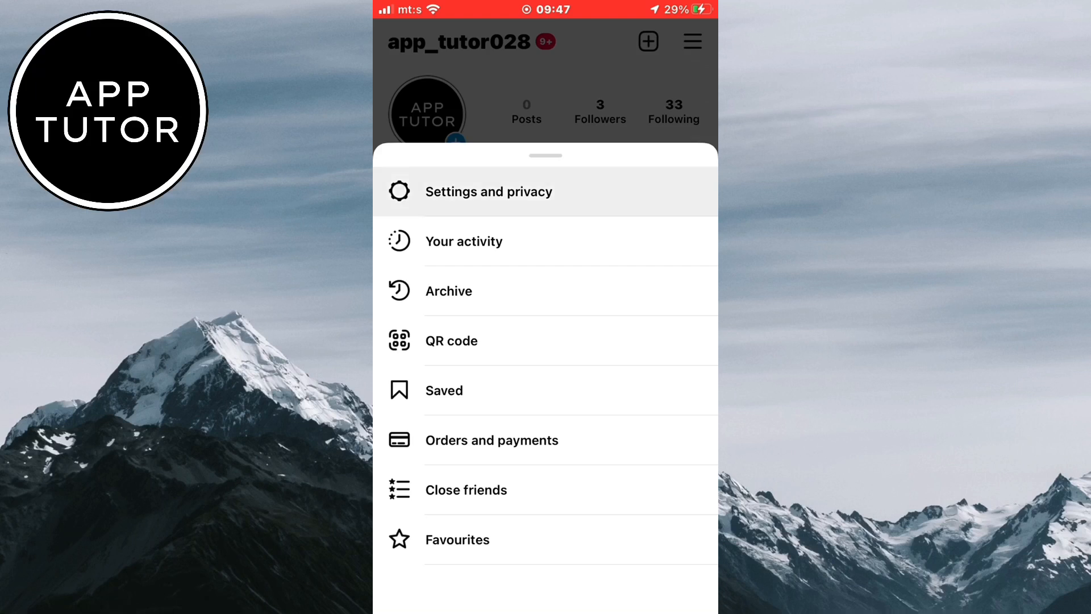
pyautogui.click(490, 192)
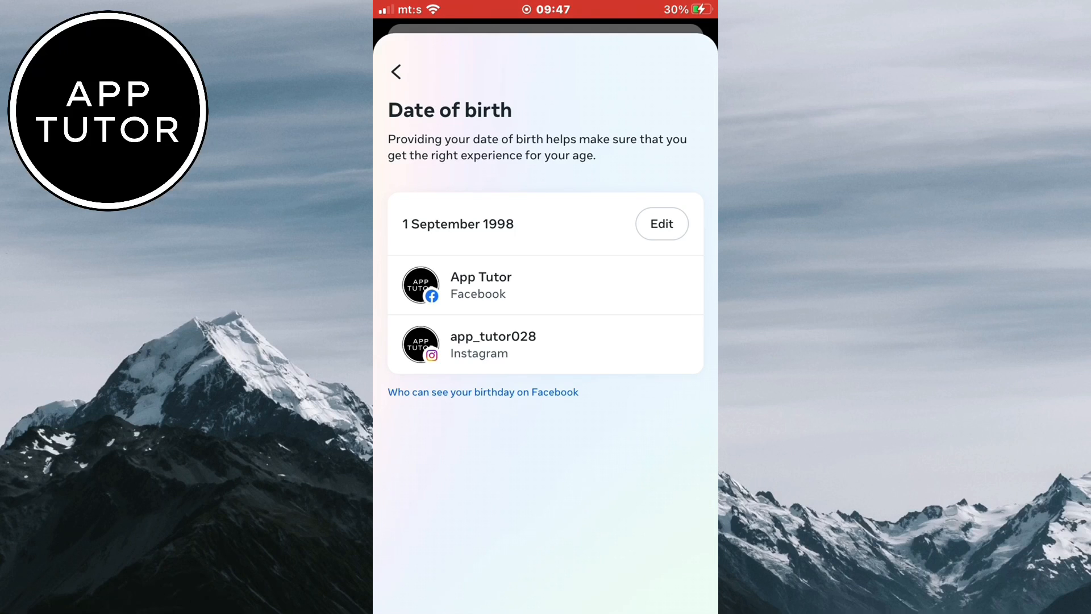
# - Change the date of birth from 1 to 2 September 1998 and save
pyautogui.click(660, 223)
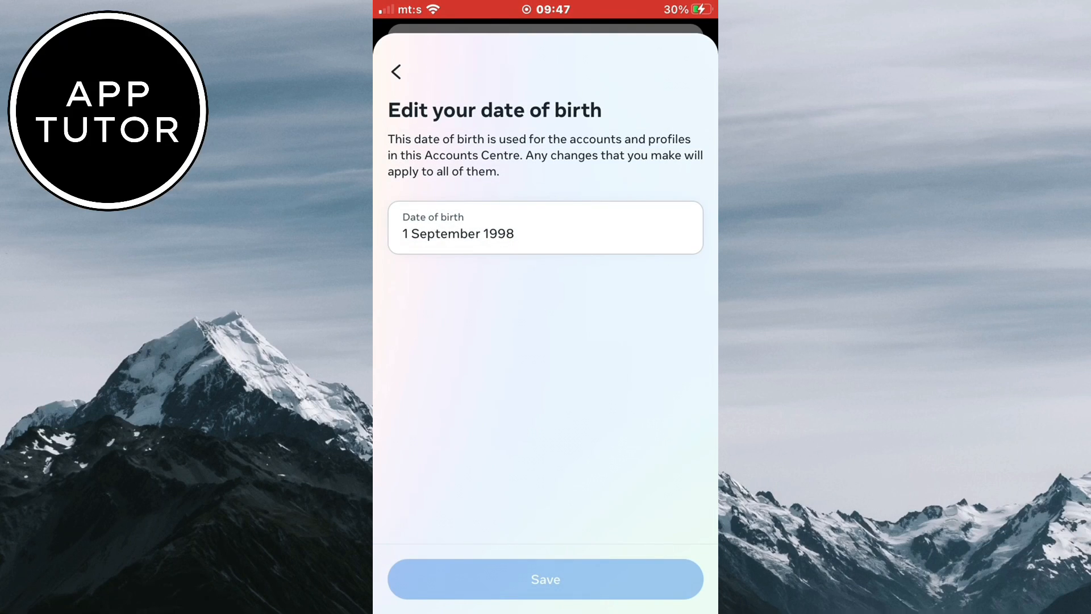
pyautogui.click(545, 233)
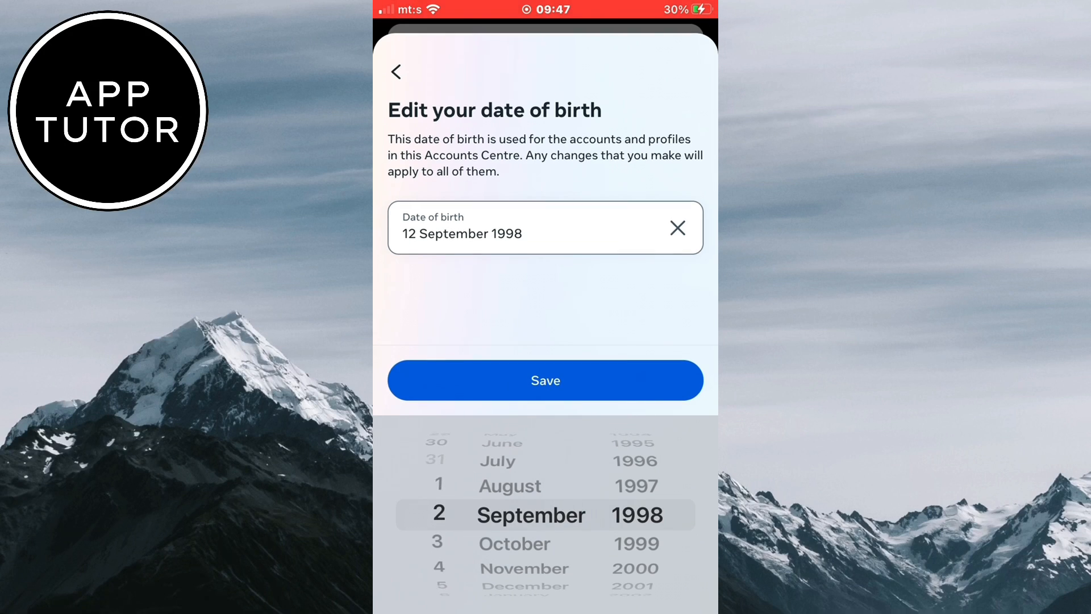
pyautogui.click(545, 380)
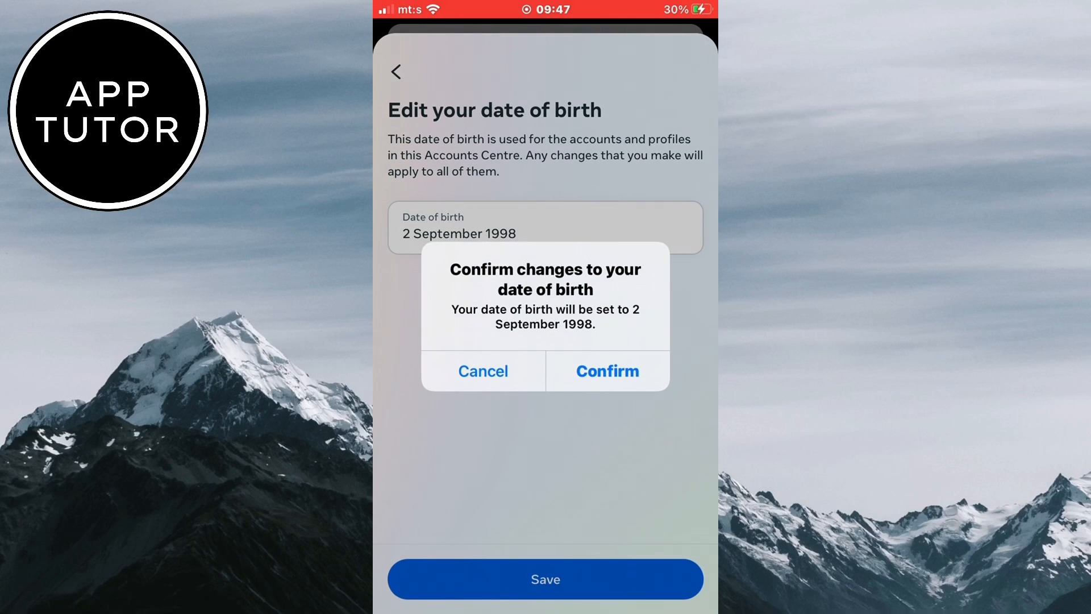